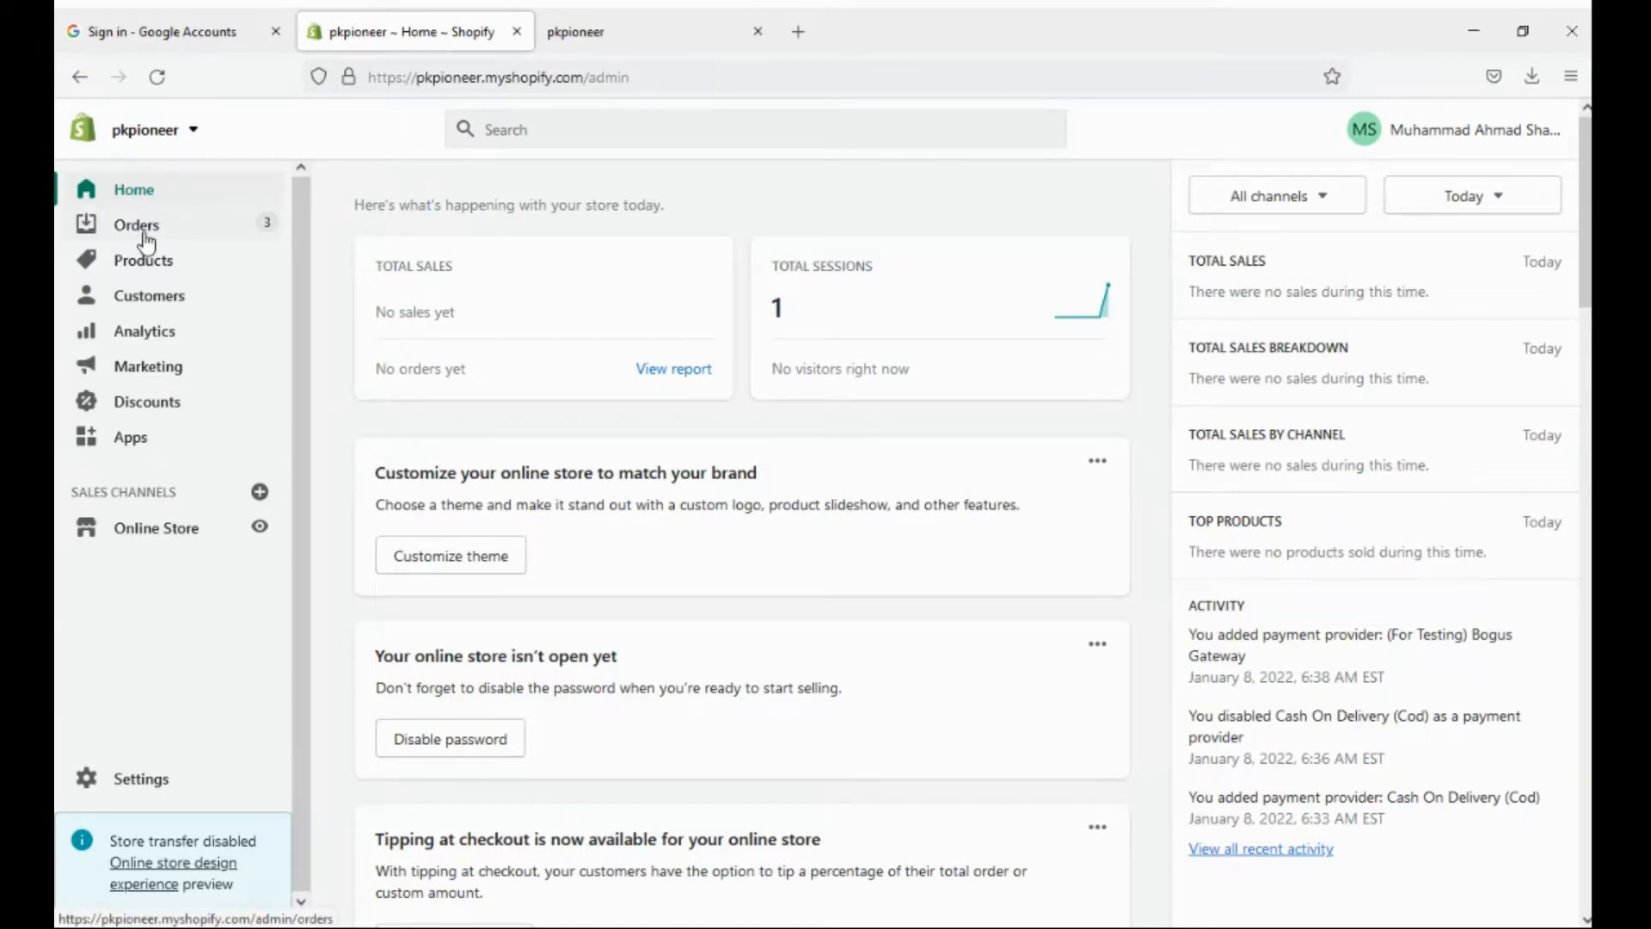
Select all three orders, #1001 through #1003, in the Orders list for a bulk action.
left_click(136, 223)
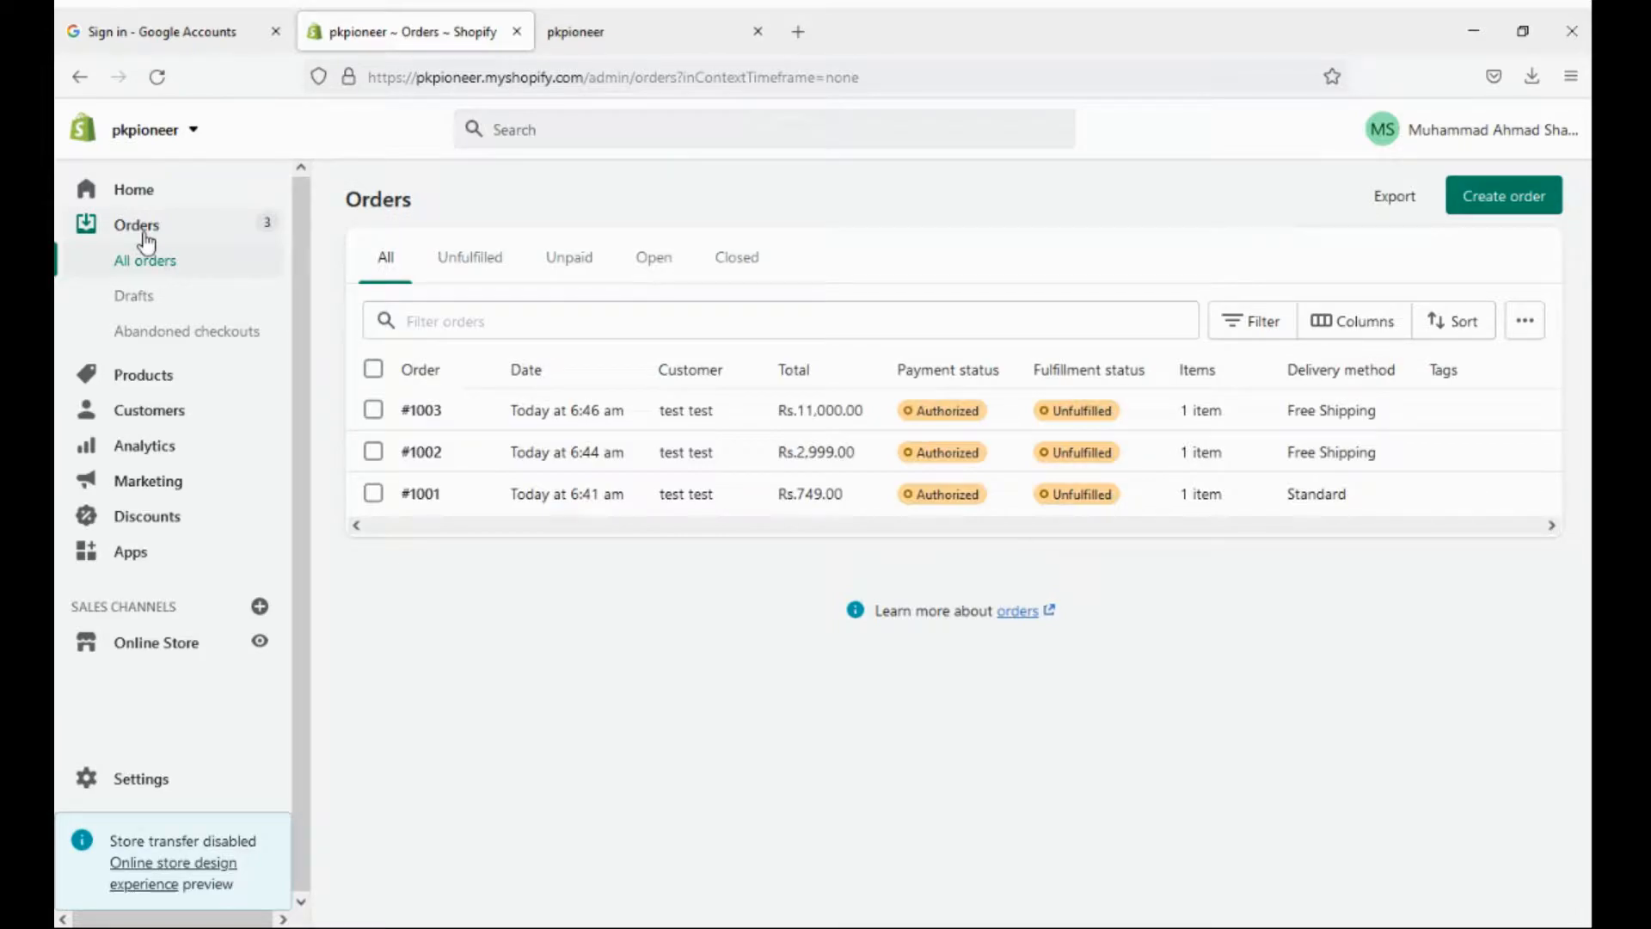
mouse_move(451, 494)
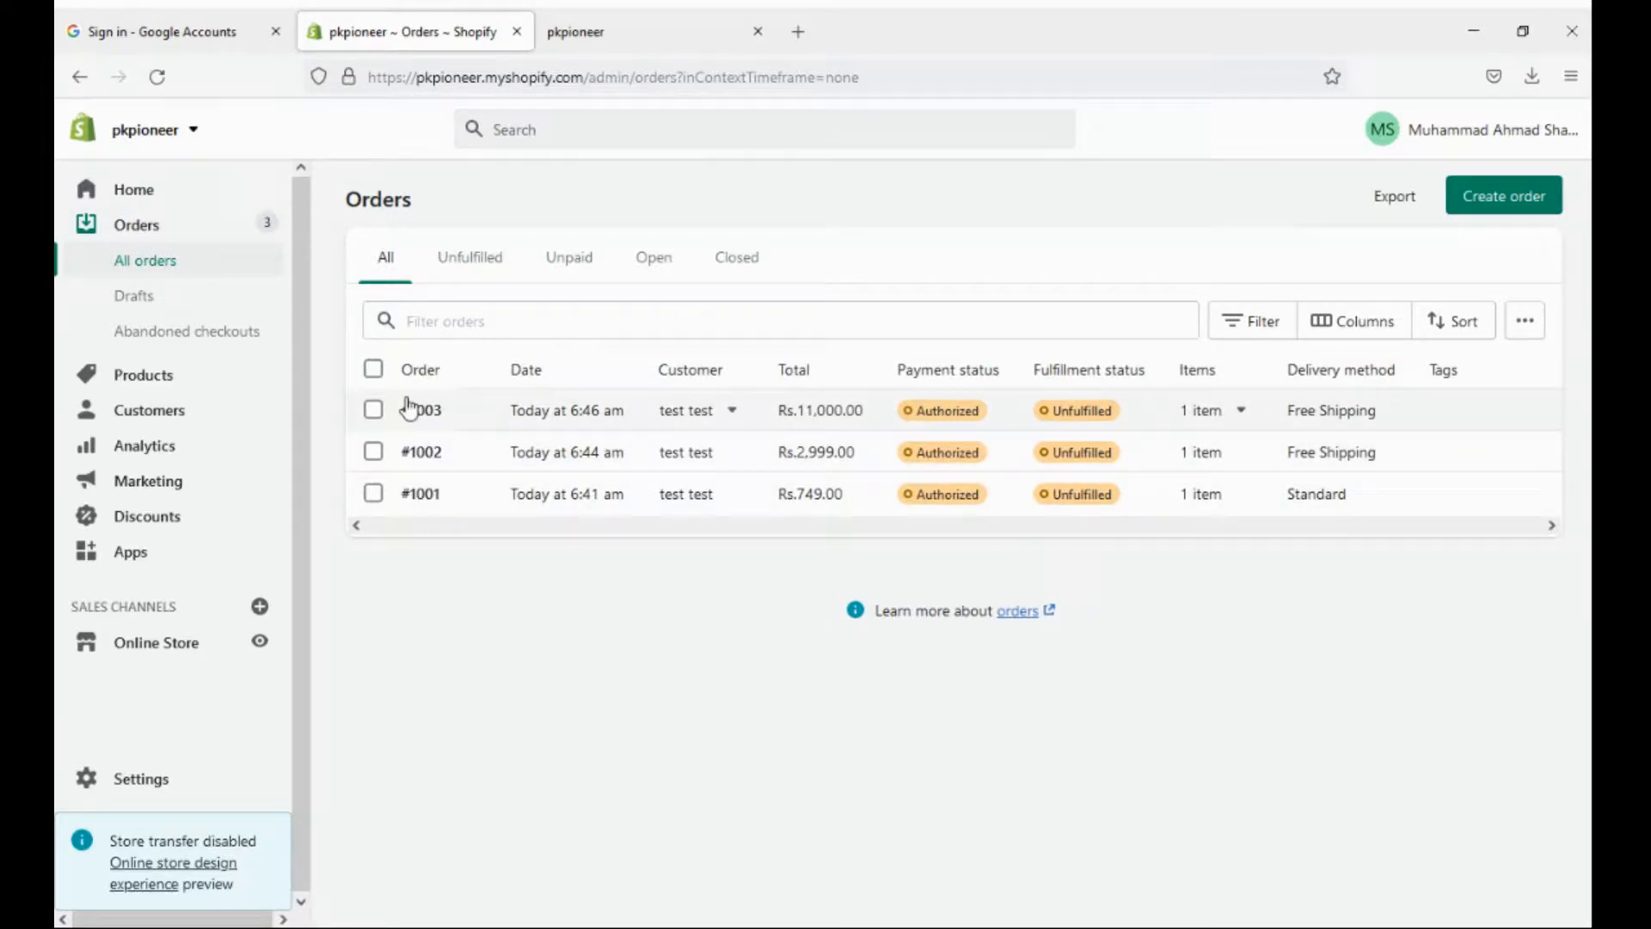
left_click(373, 369)
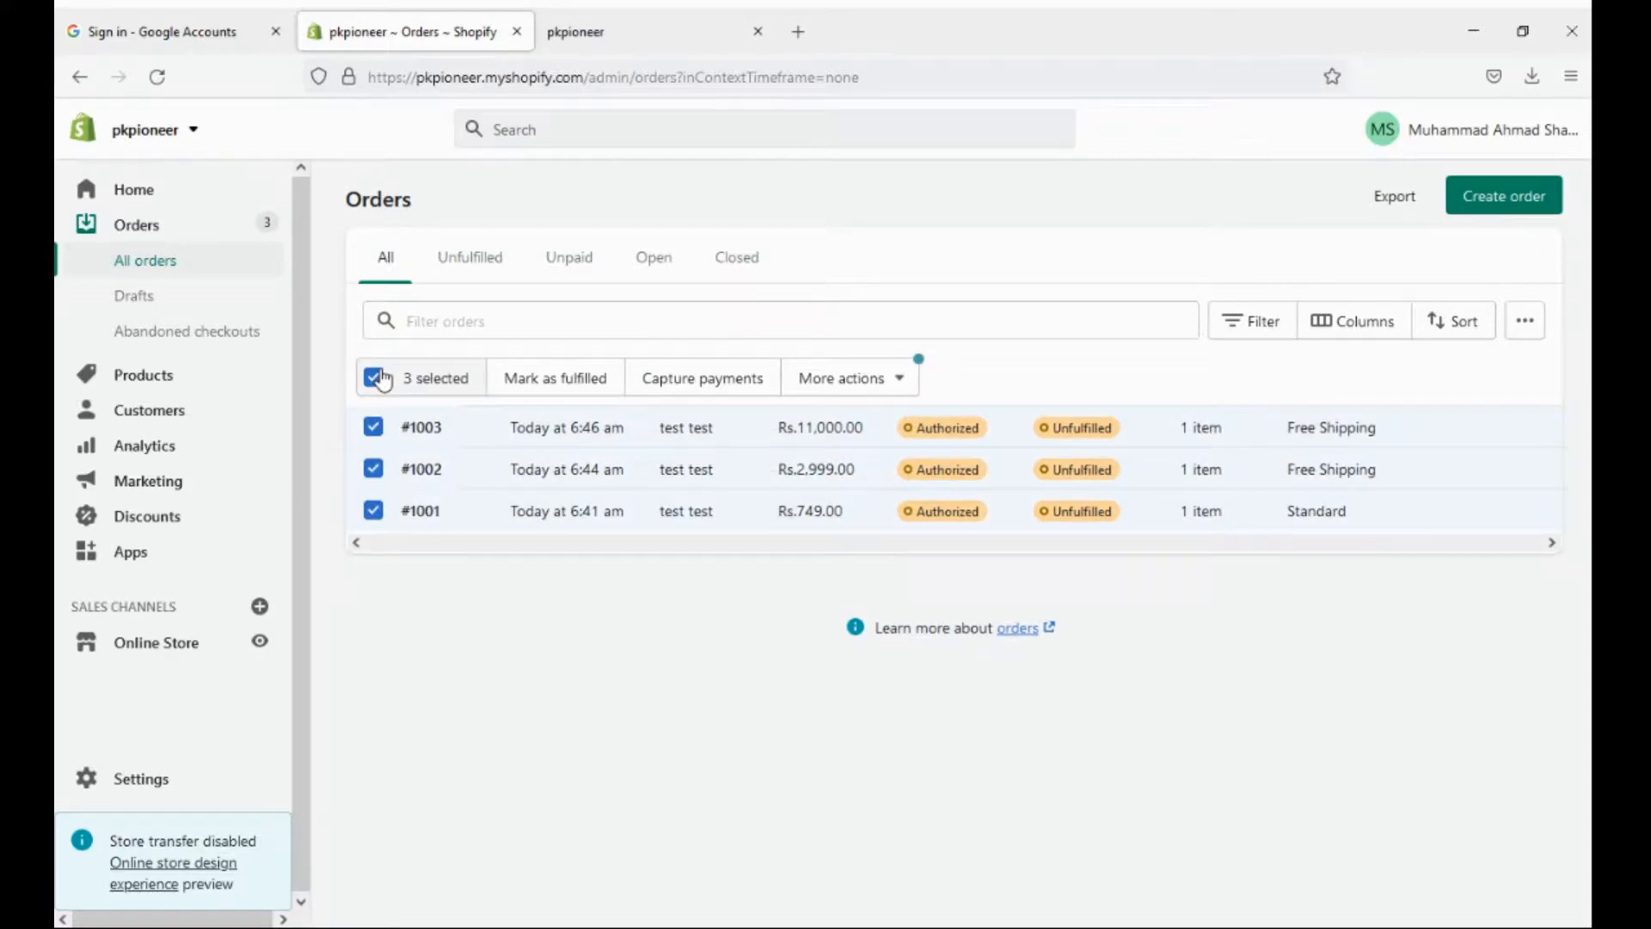
mouse_move(1408, 199)
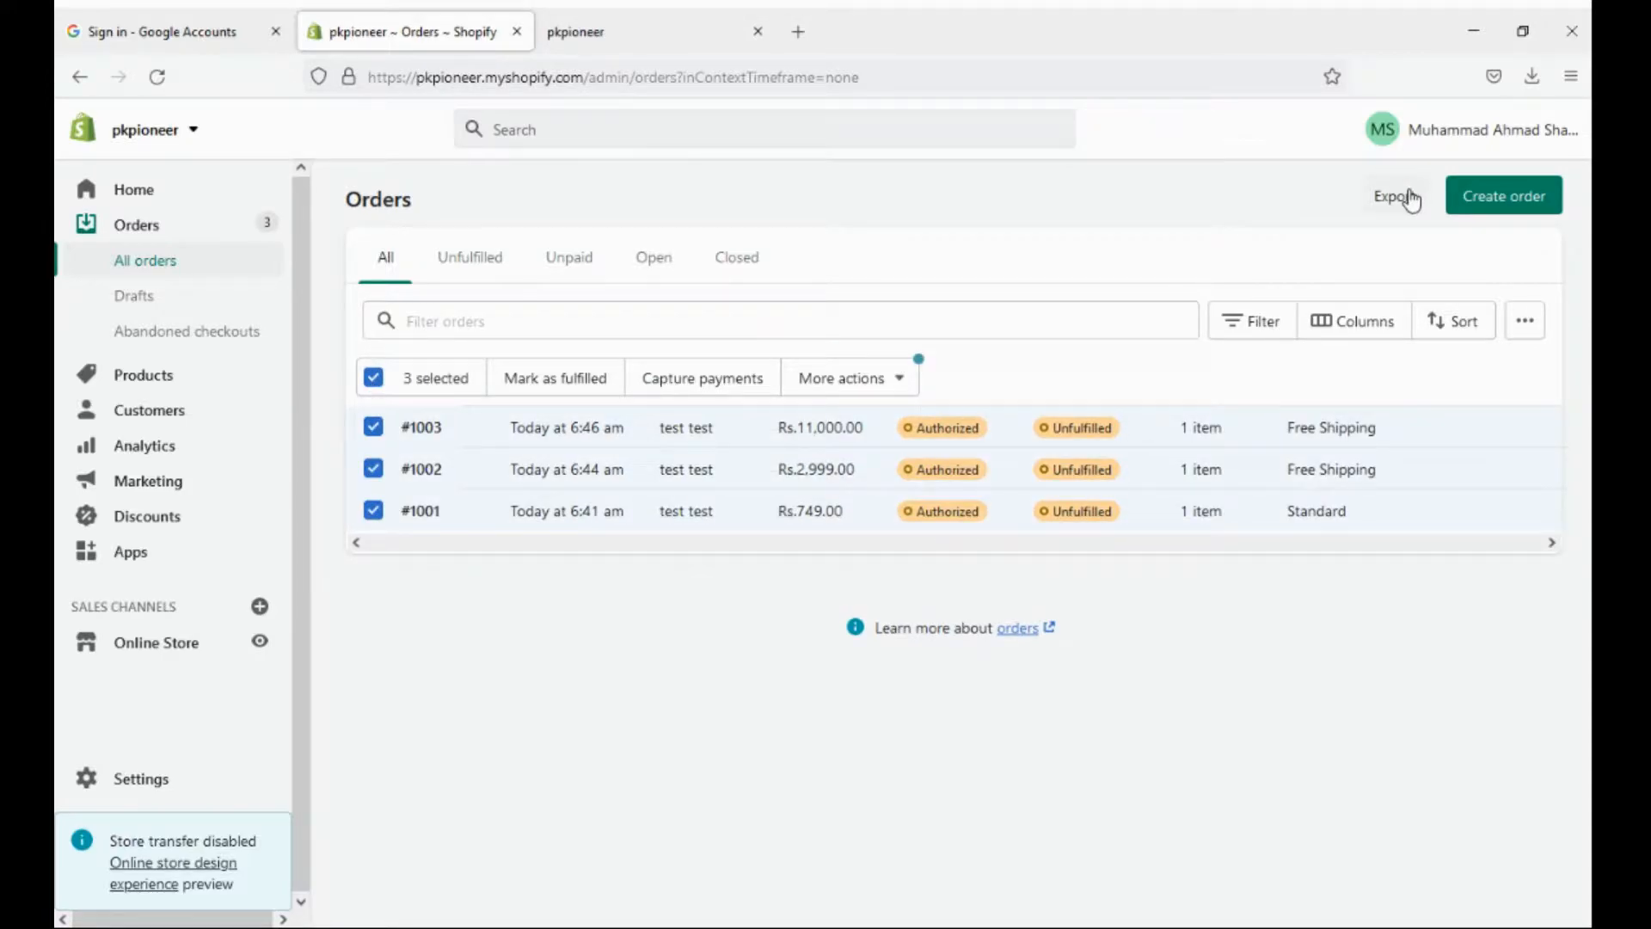
Try each export scope and leave it on Current page with CSV for Excel format.
left_click(1395, 196)
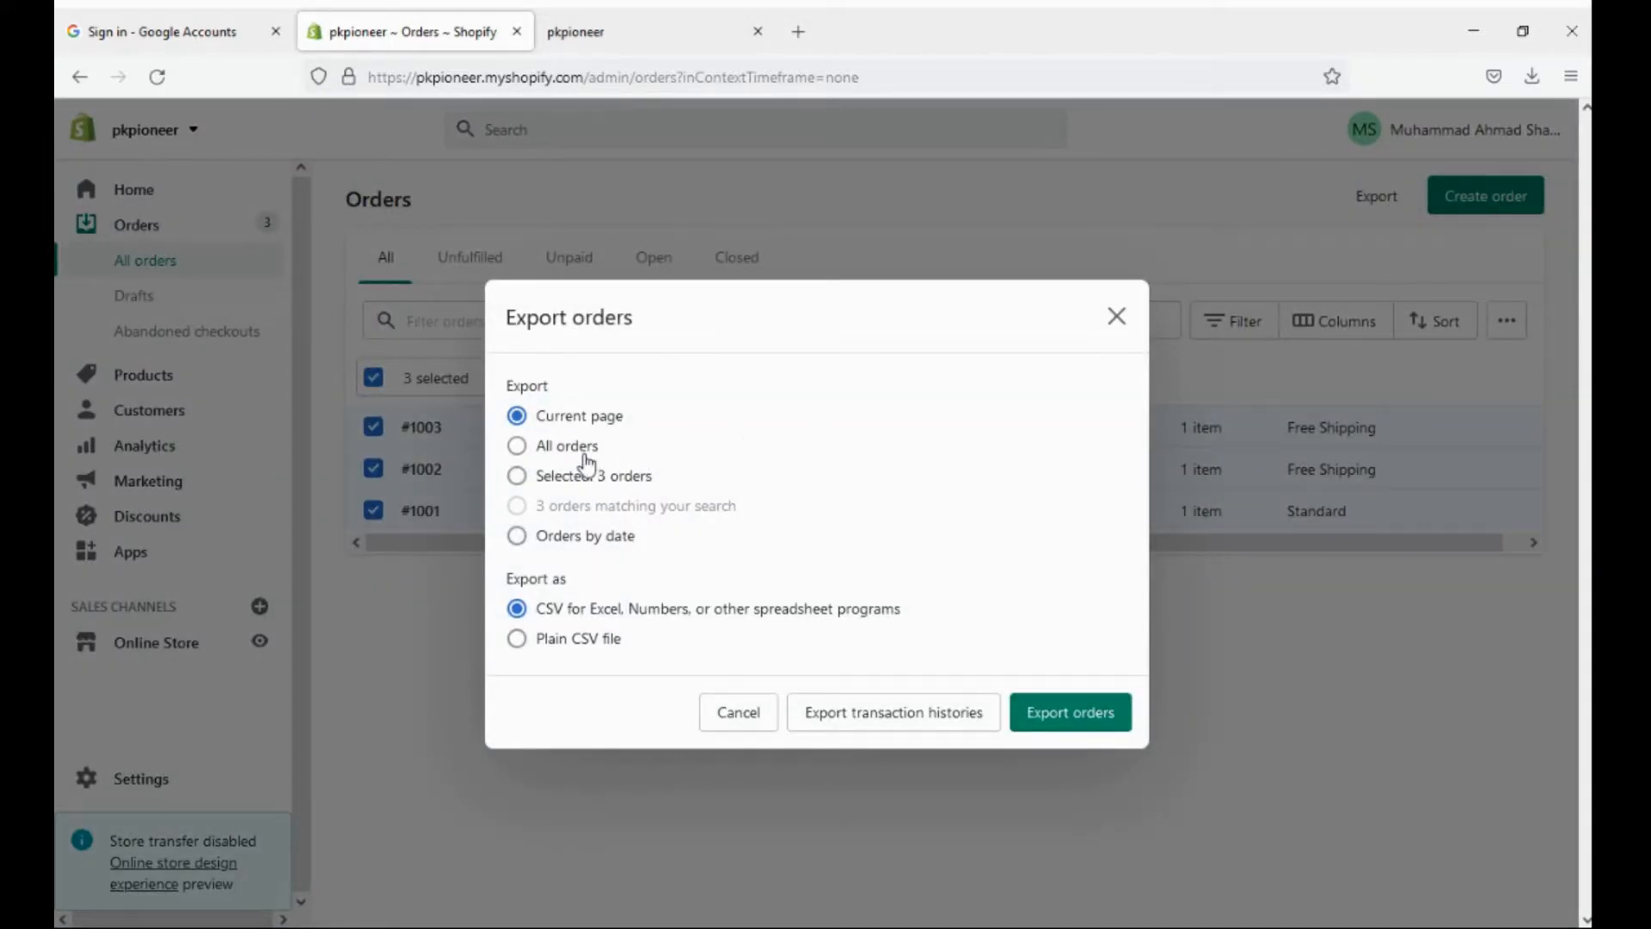
left_click(518, 445)
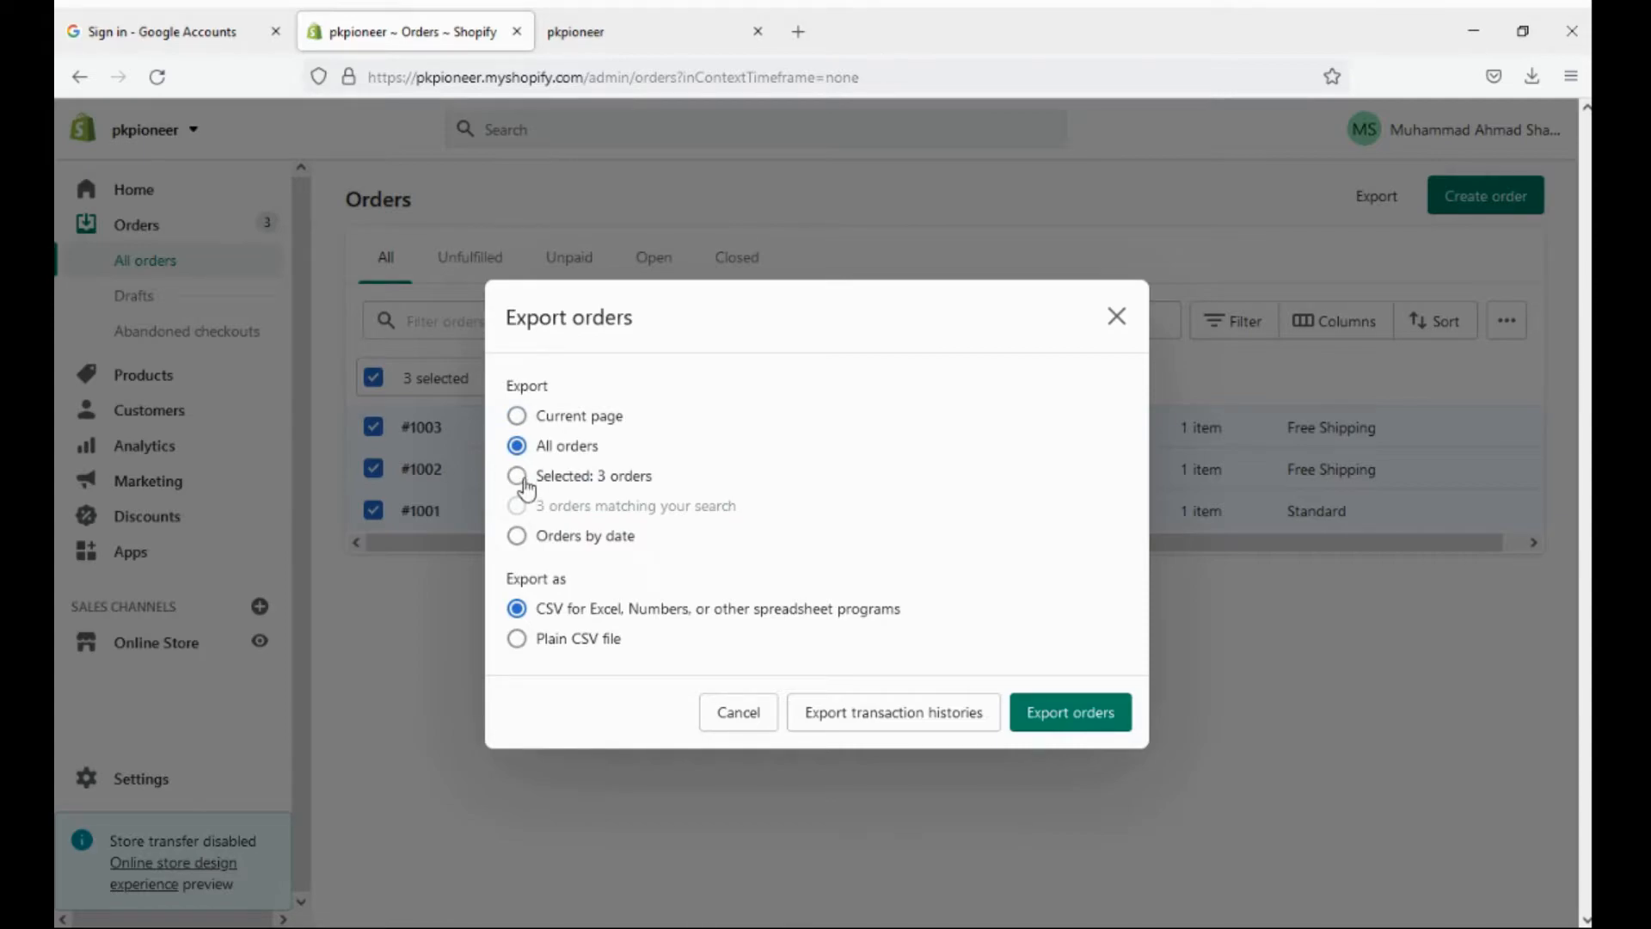
left_click(517, 474)
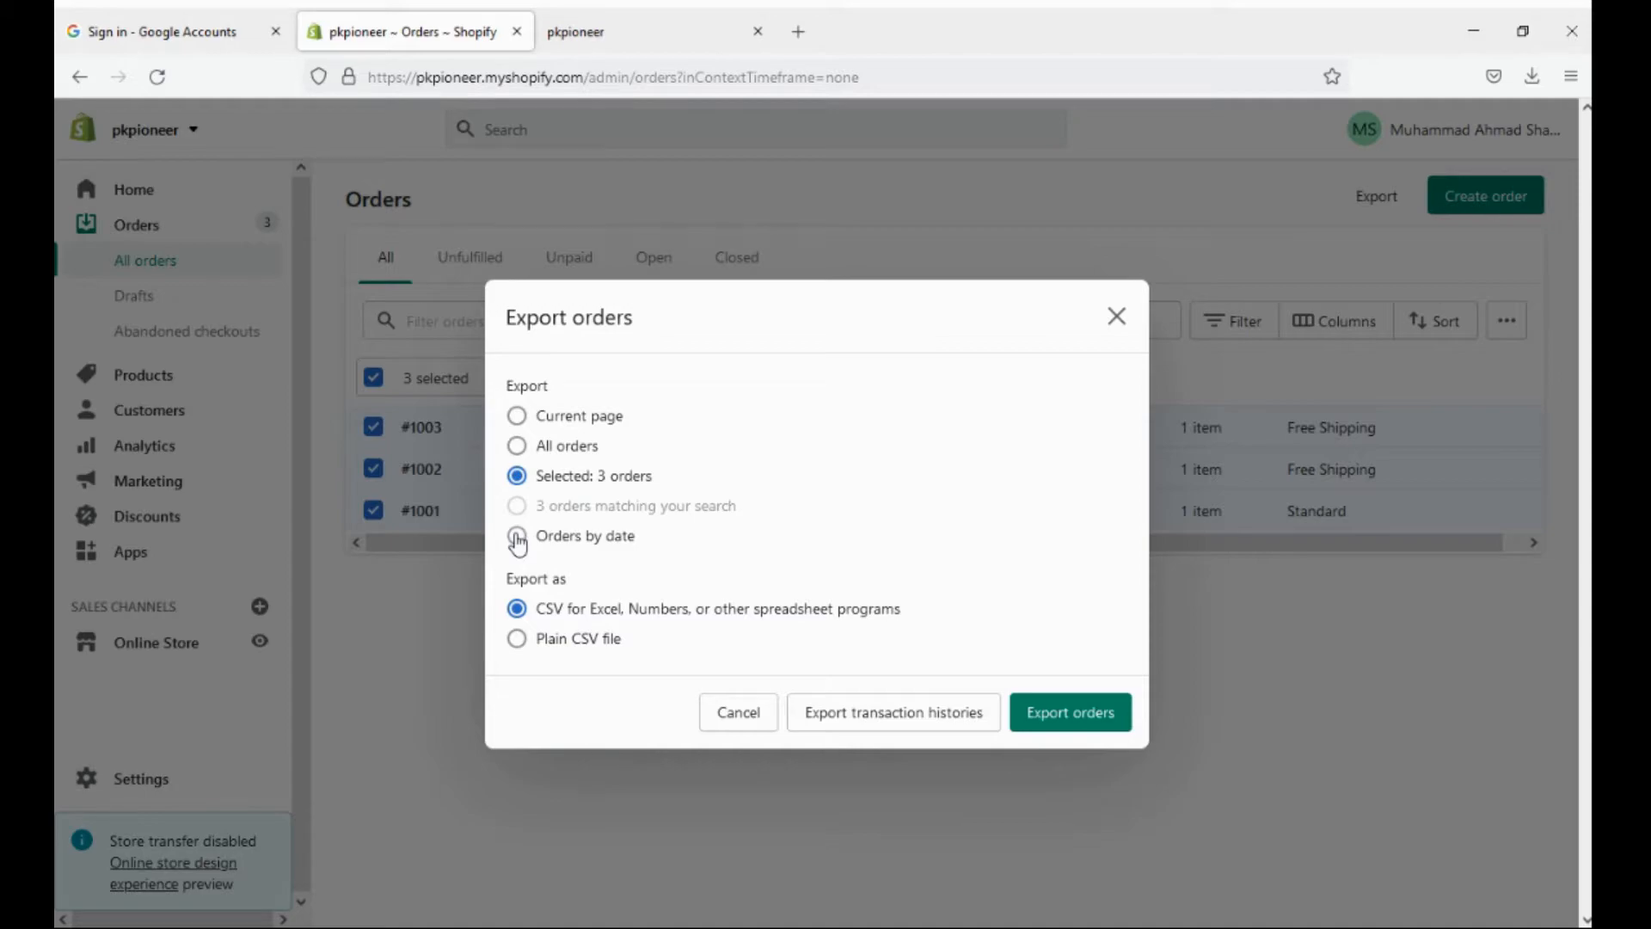
left_click(518, 536)
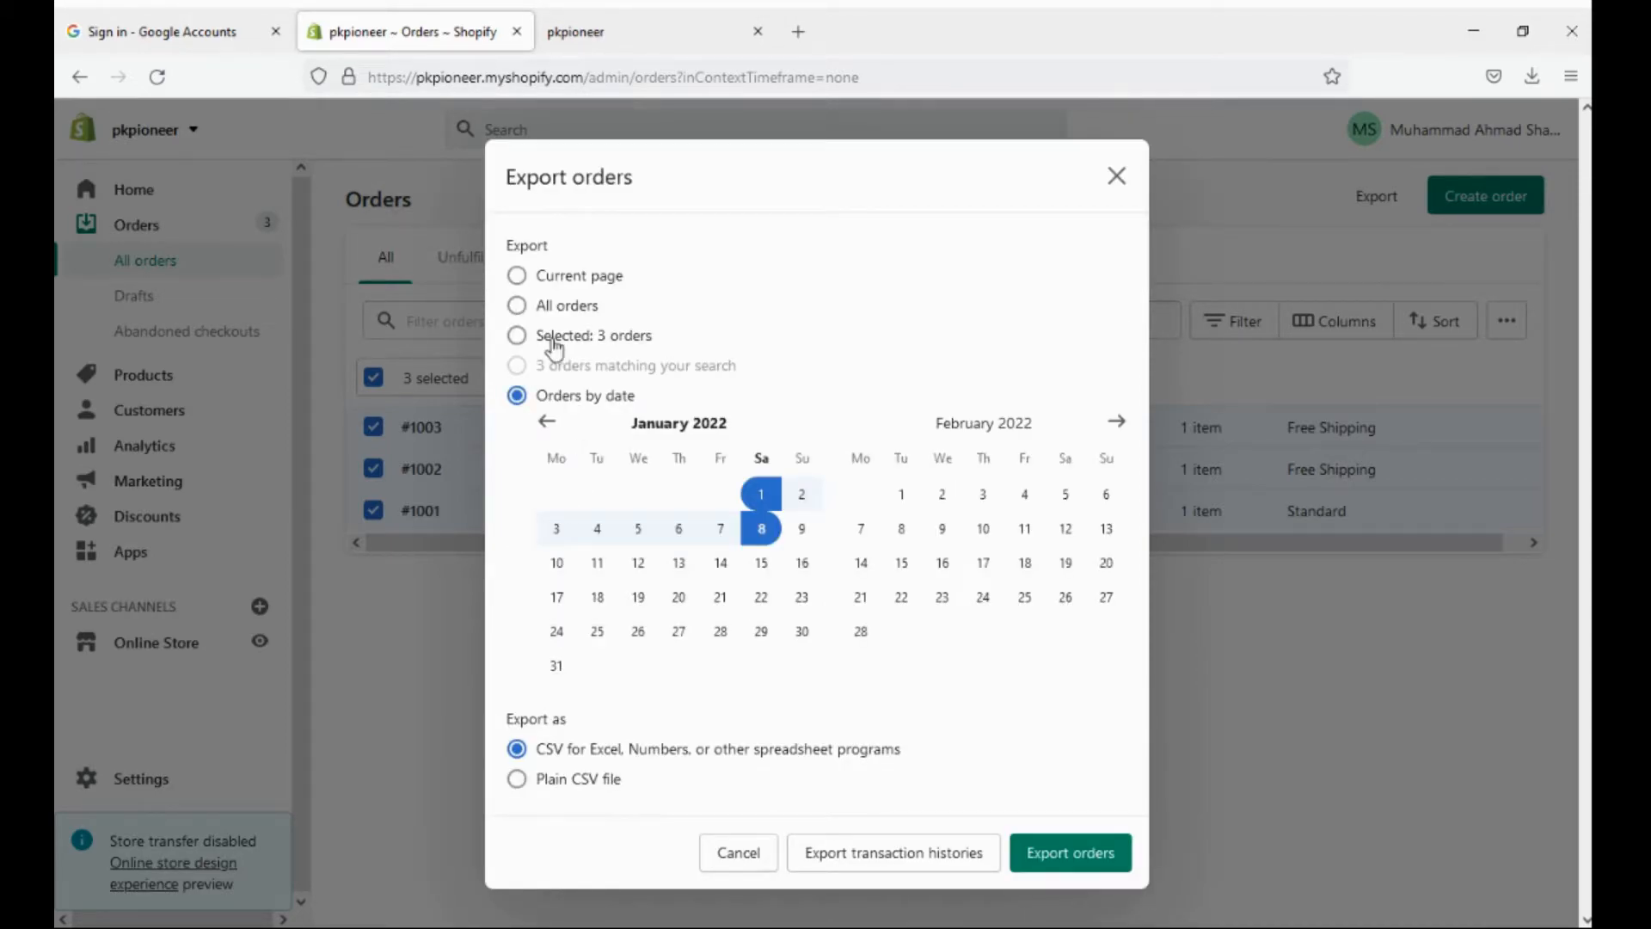
left_click(517, 414)
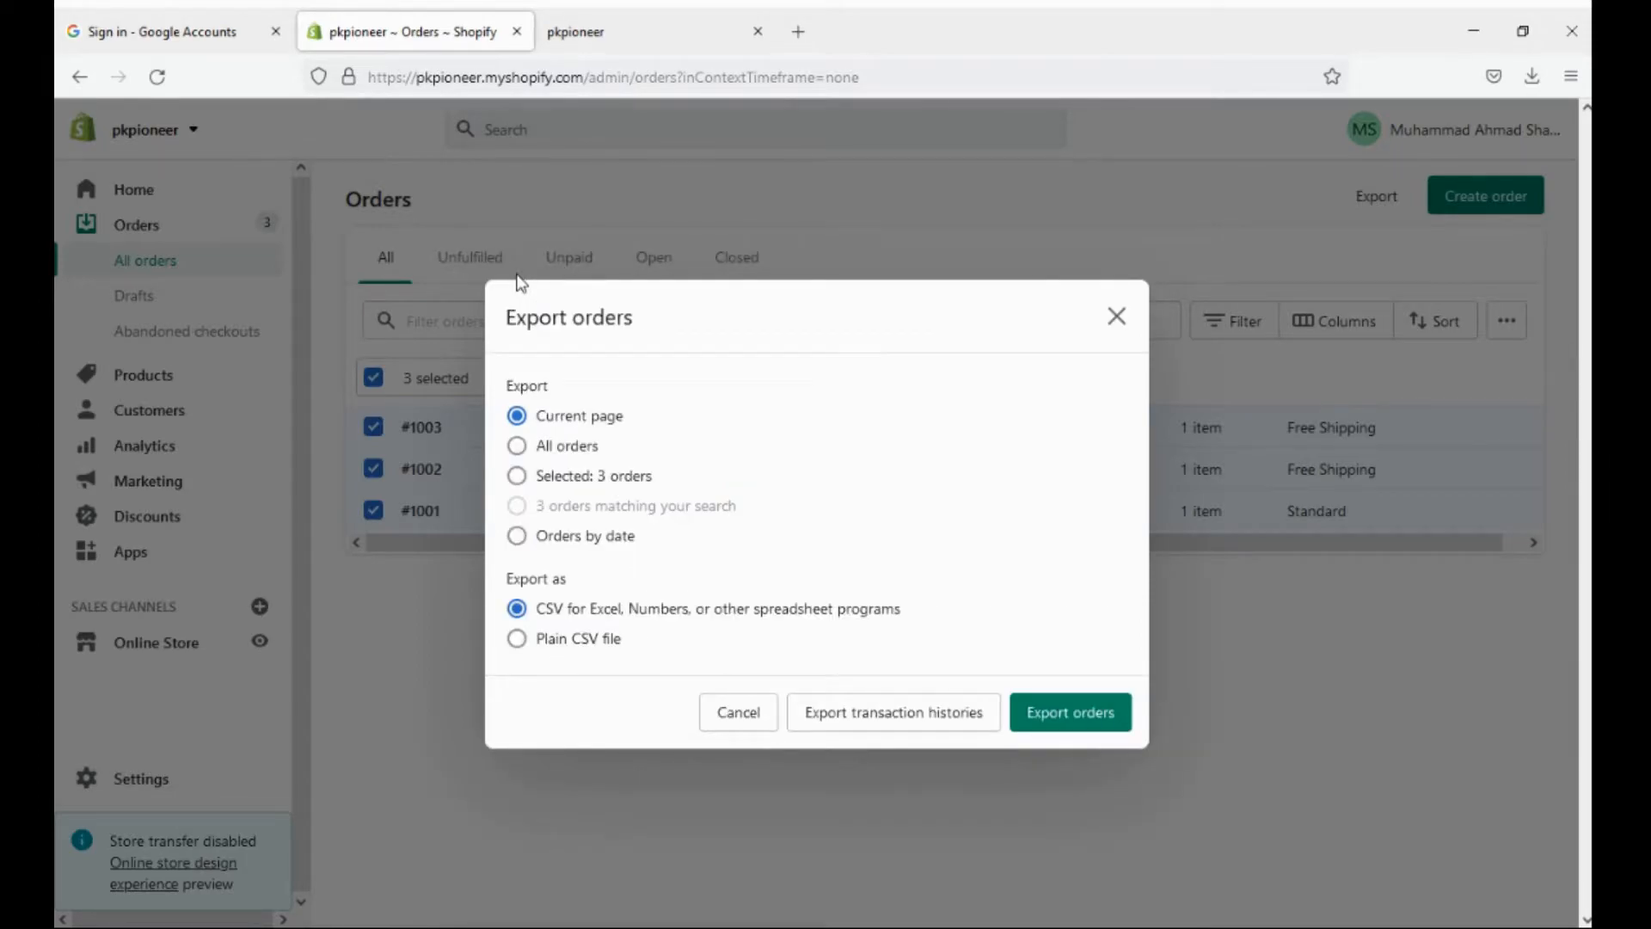
mouse_move(584, 444)
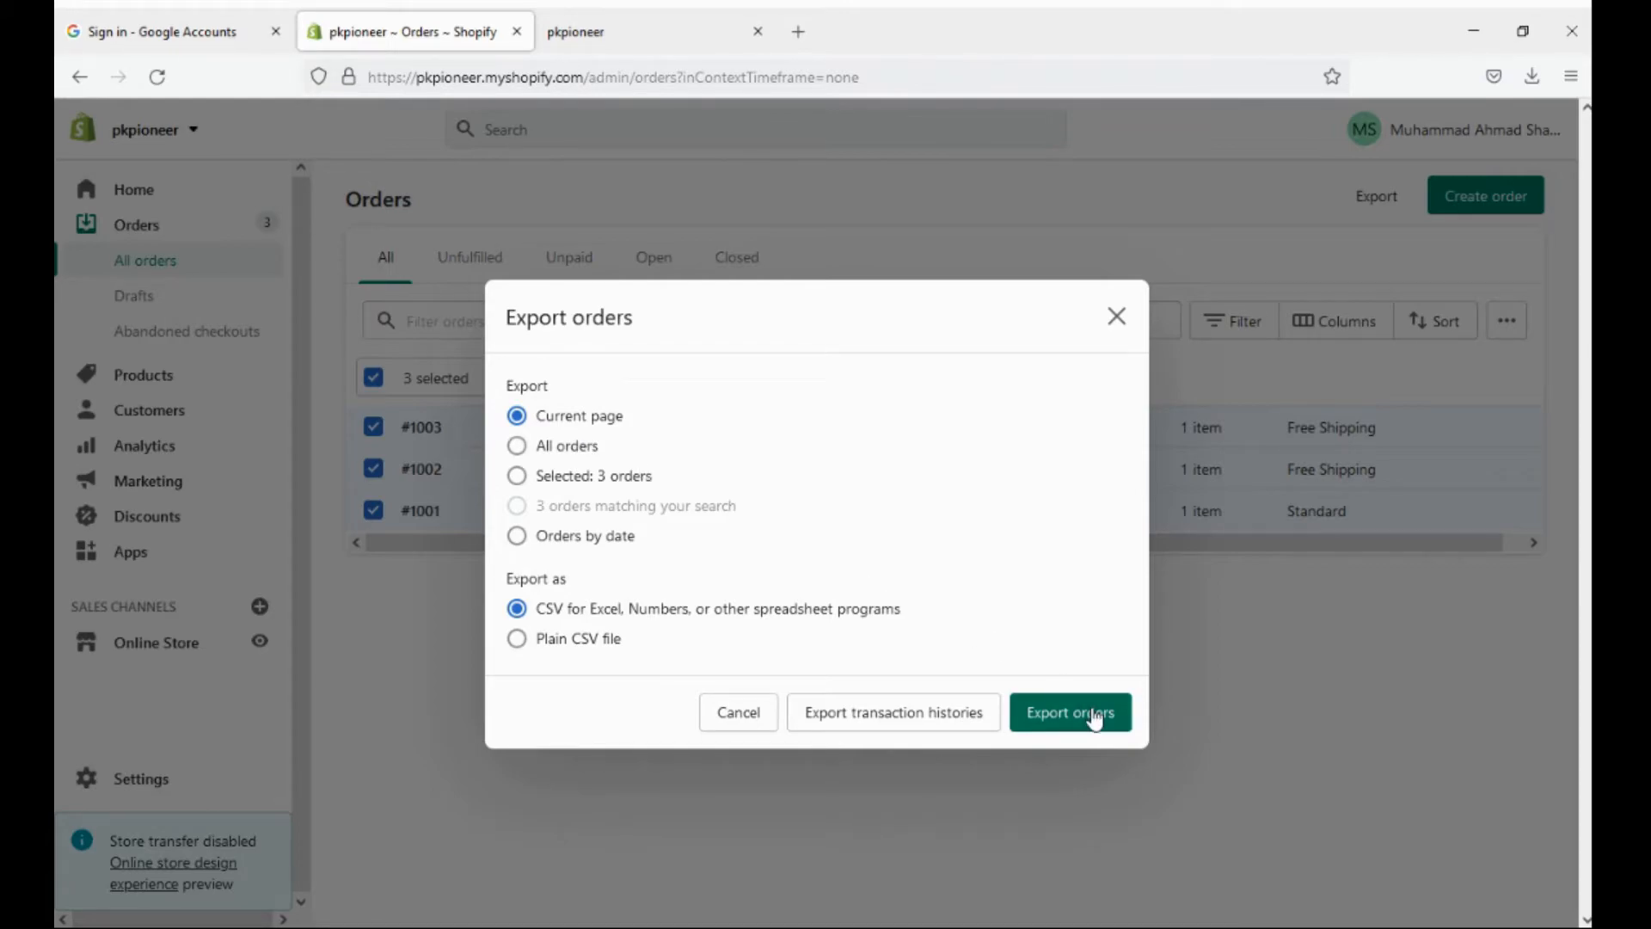
Submit the order export, which fails with a CSV export error on the Orders page.
left_click(1068, 712)
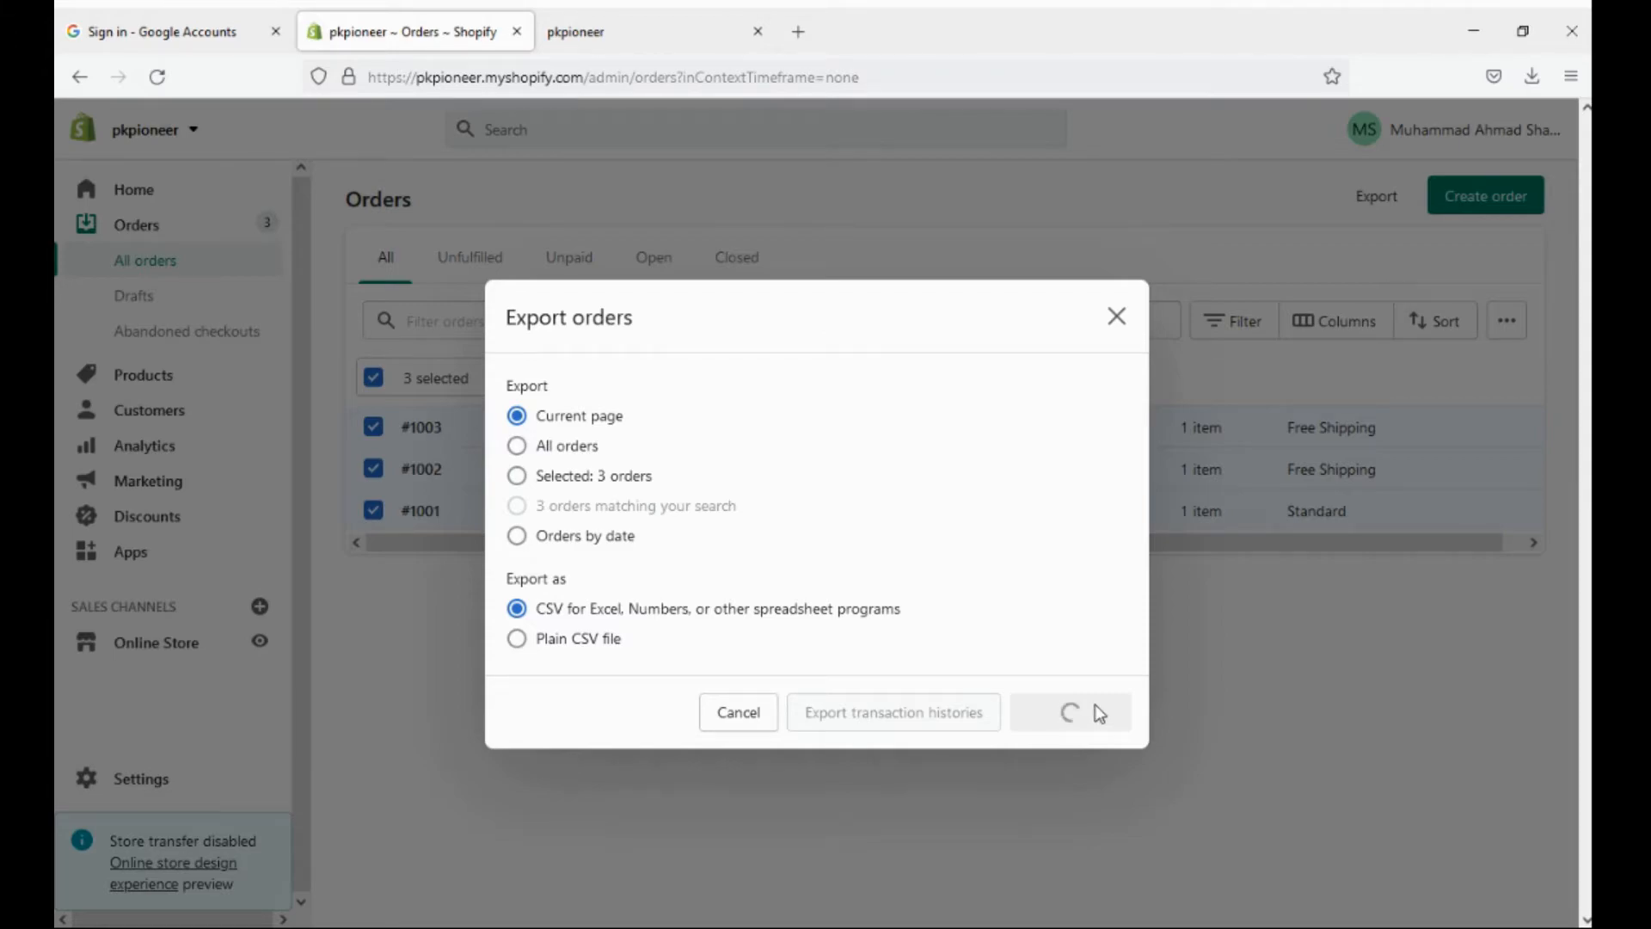
mouse_move(1090, 674)
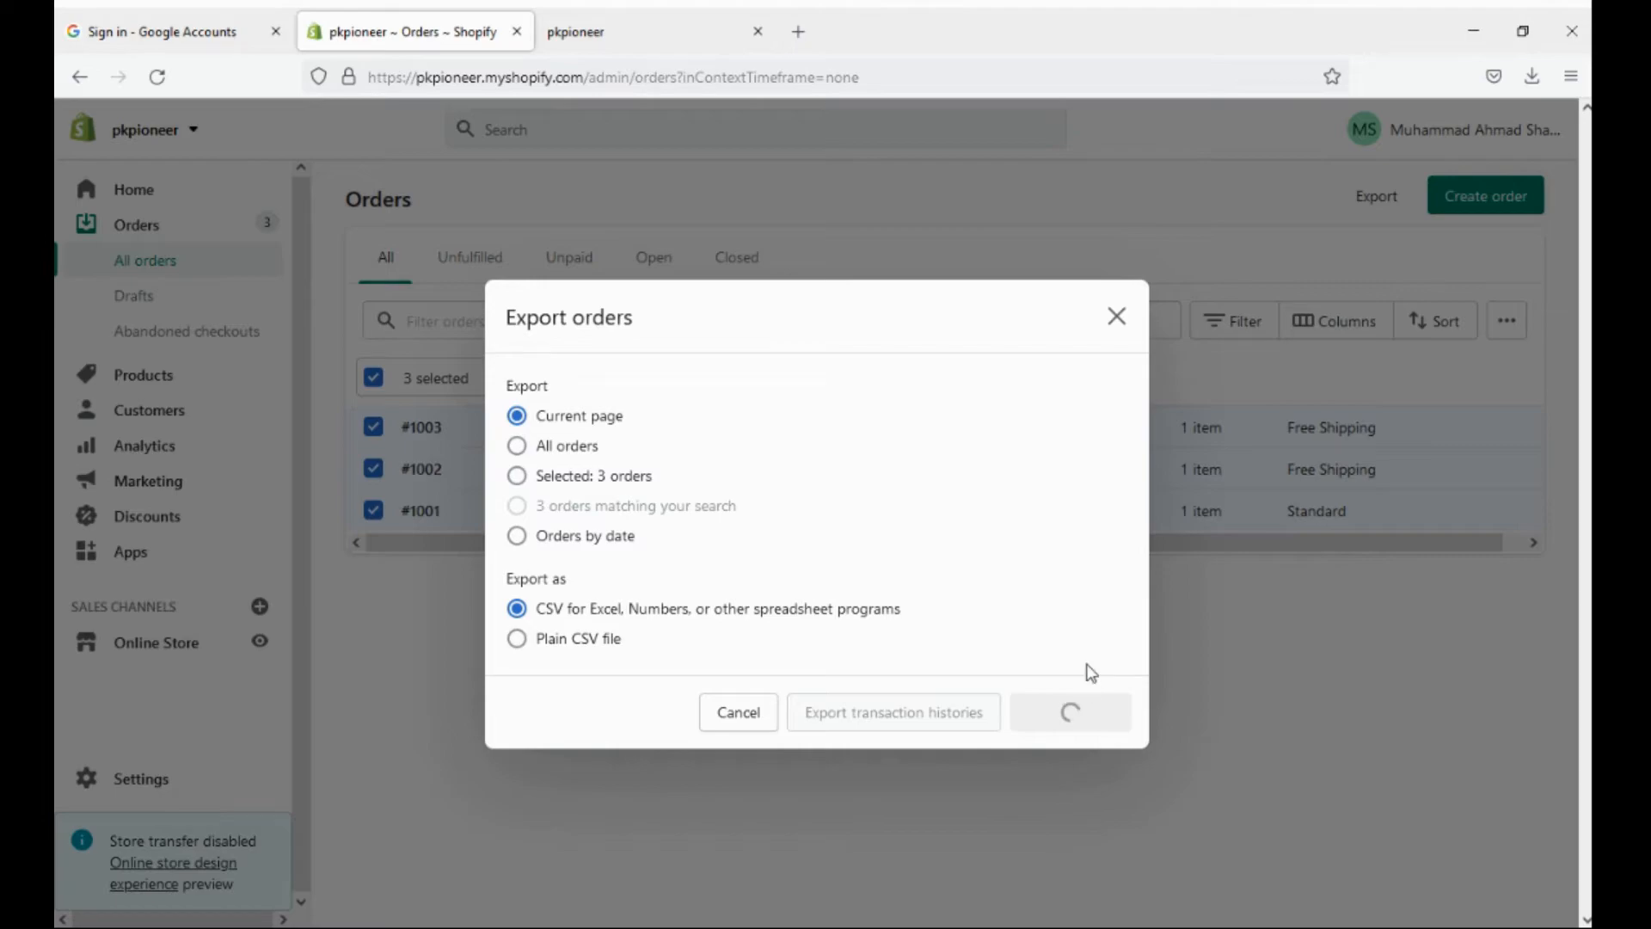
mouse_move(1091, 645)
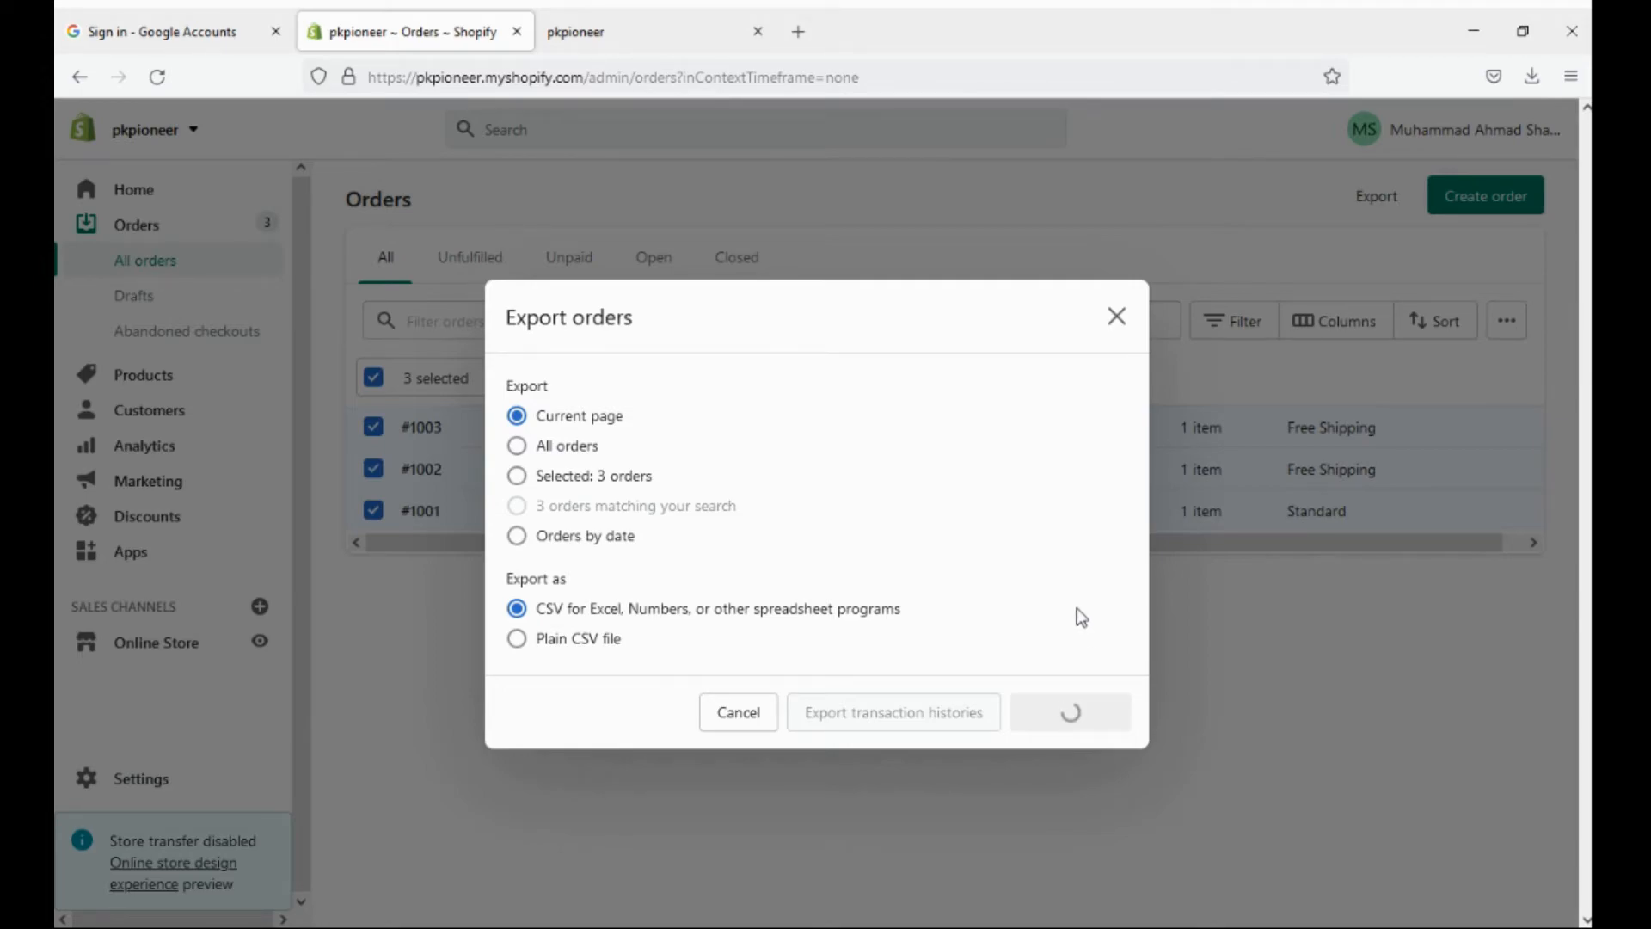
left_click(1068, 712)
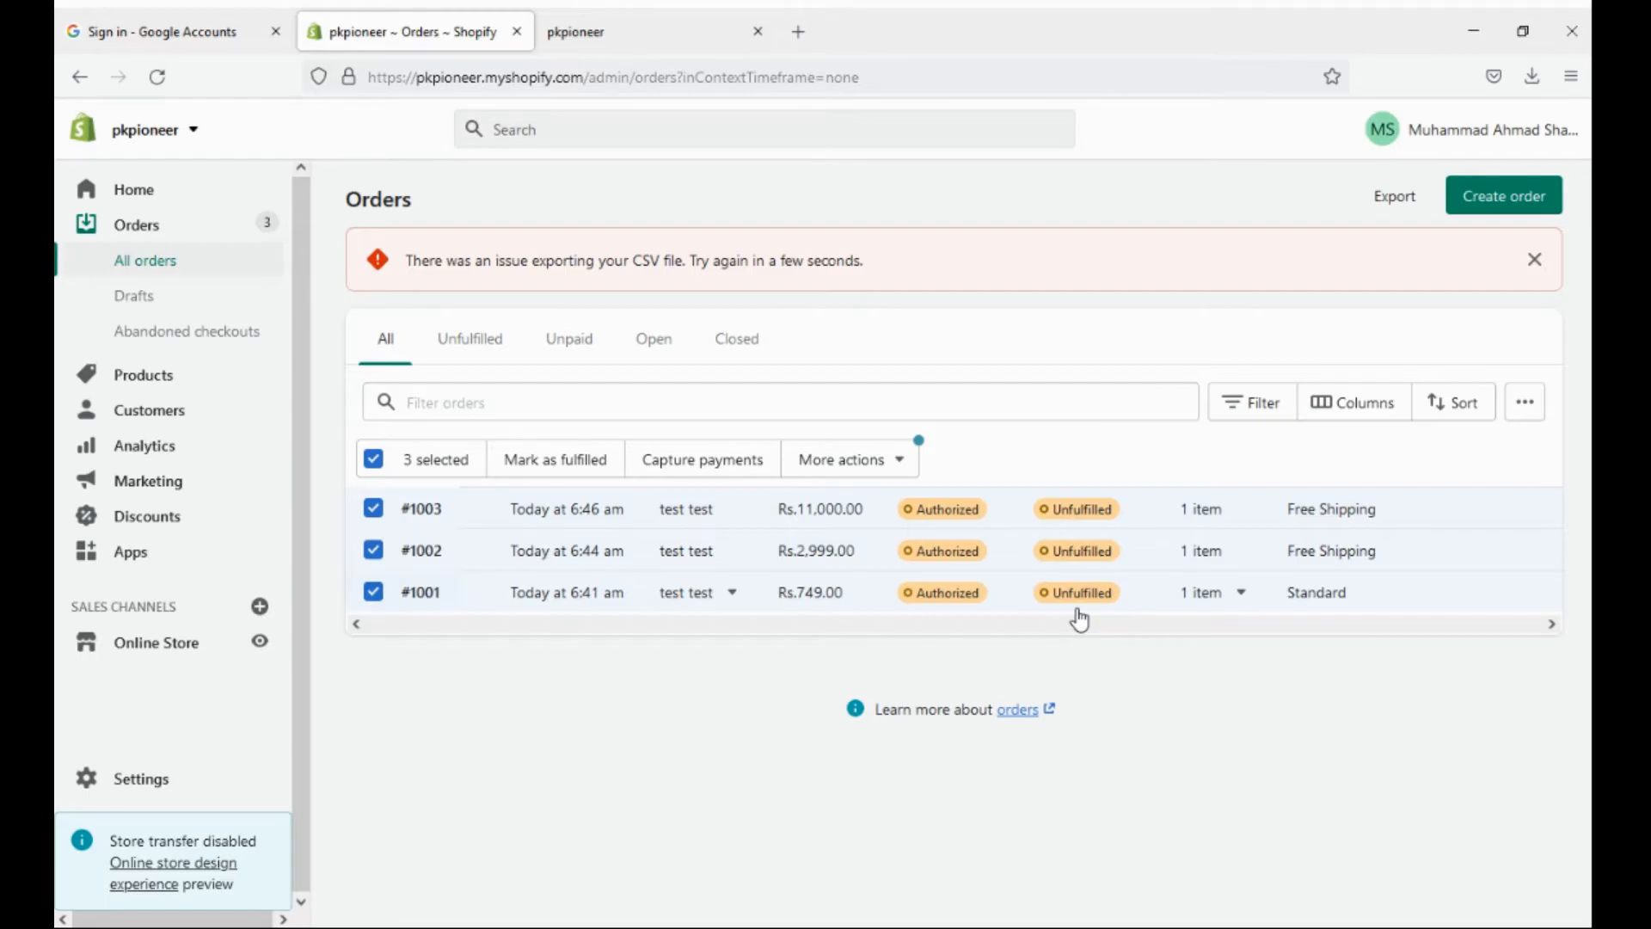
Retry the CSV export of the three orders until 'Exported 3 orders' confirms success.
left_click(1393, 196)
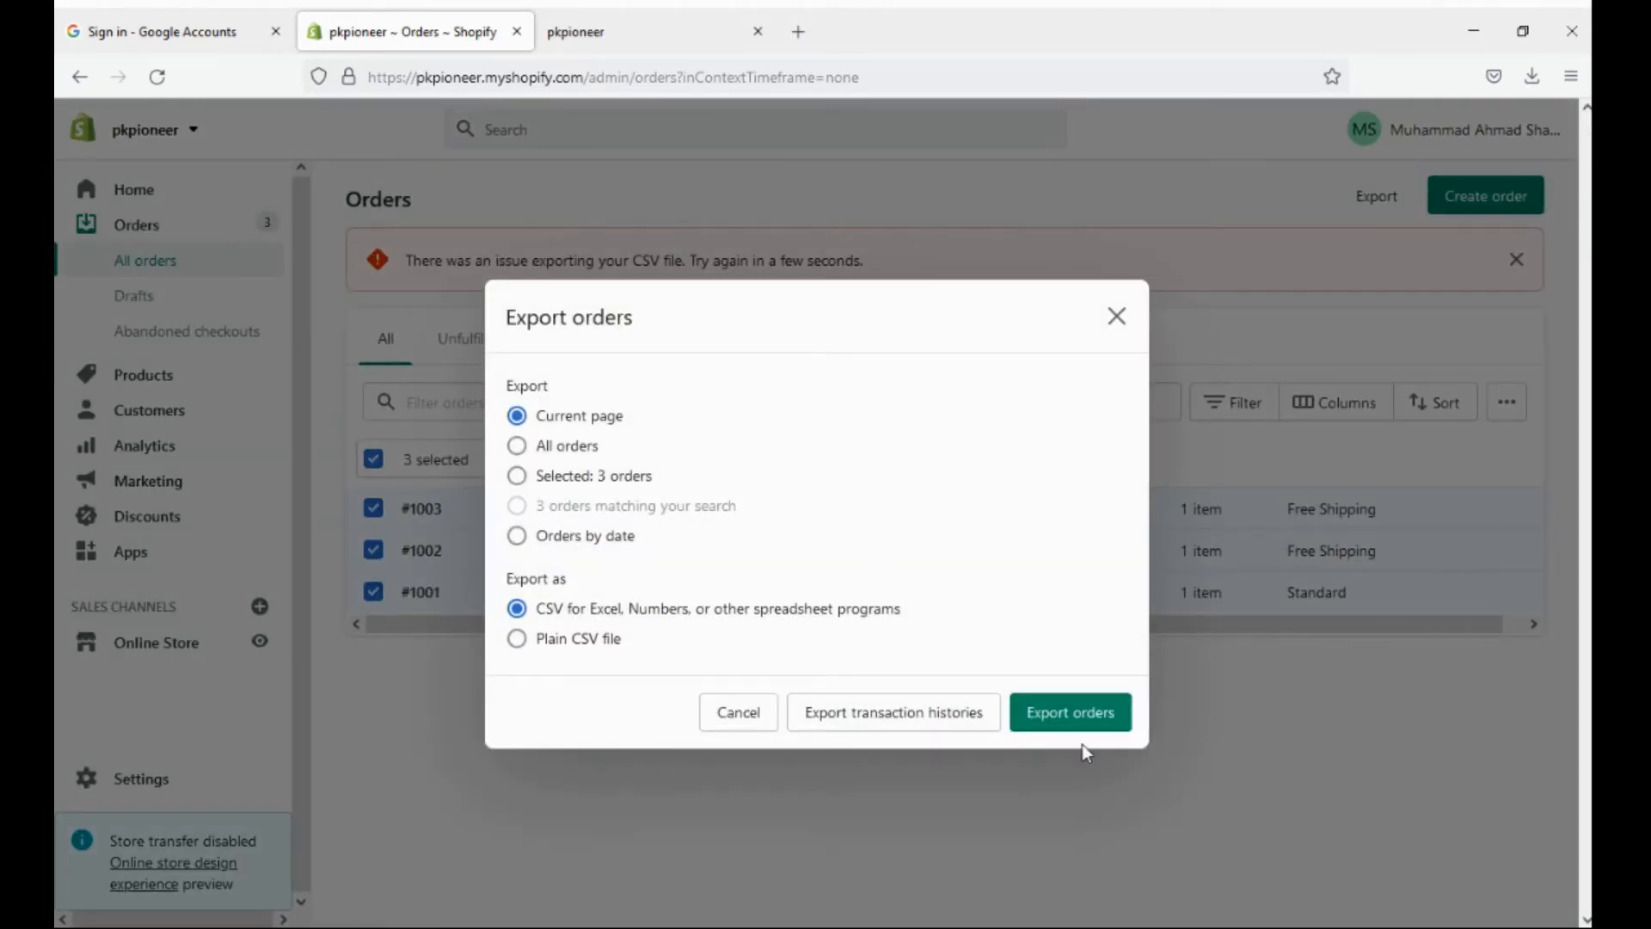
left_click(1068, 712)
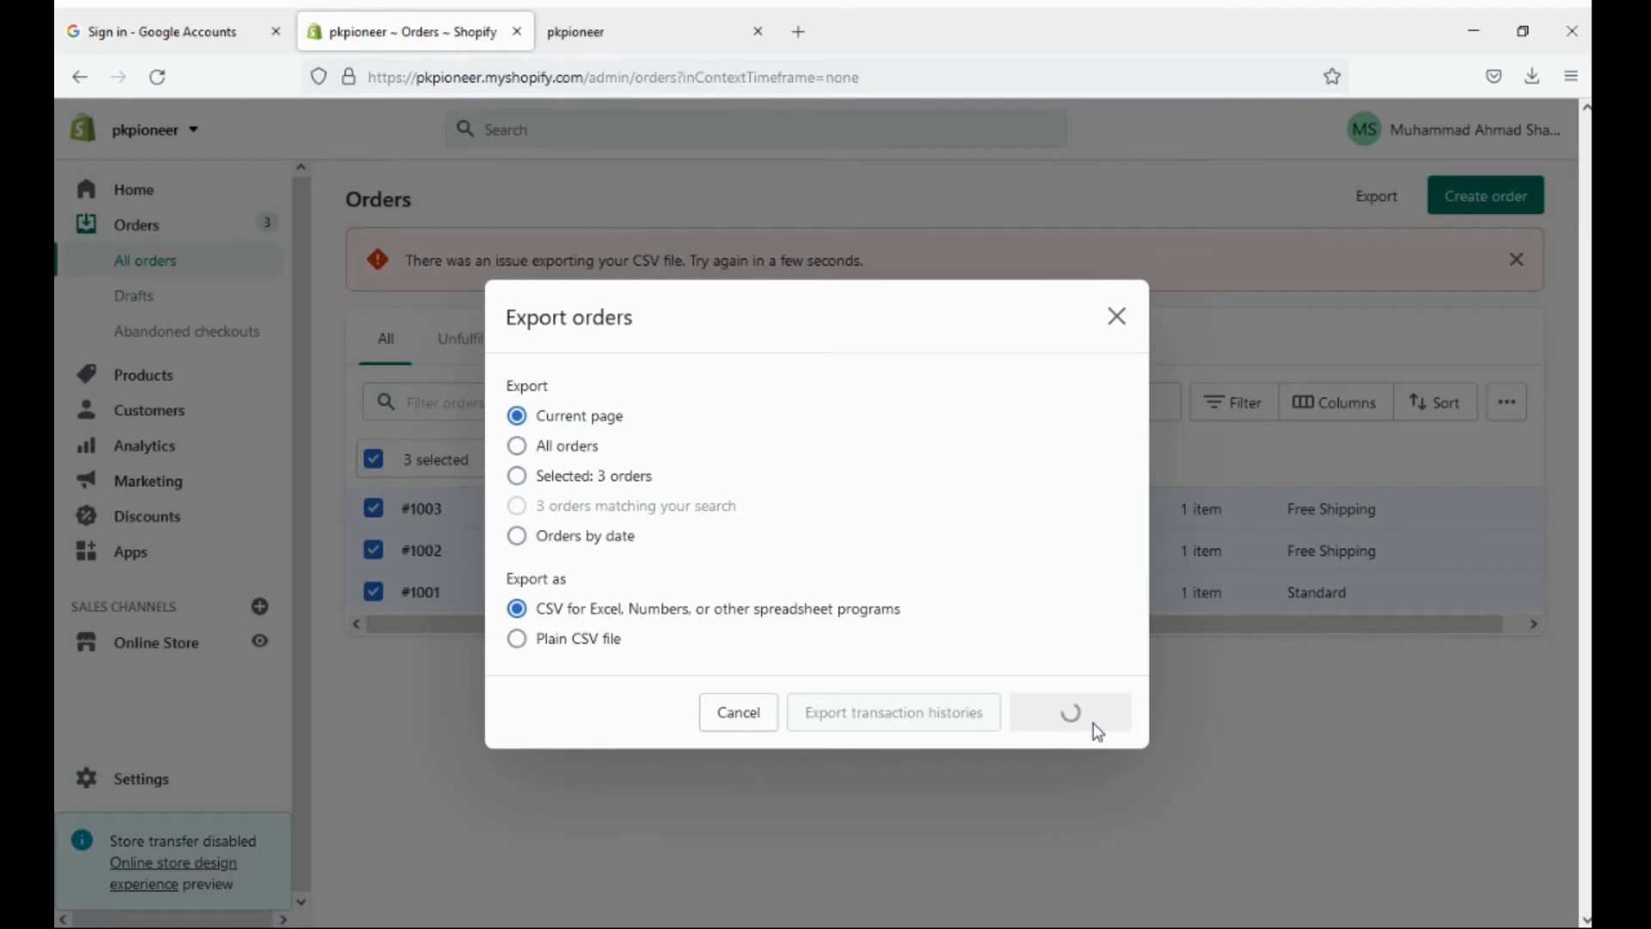
left_click(1069, 712)
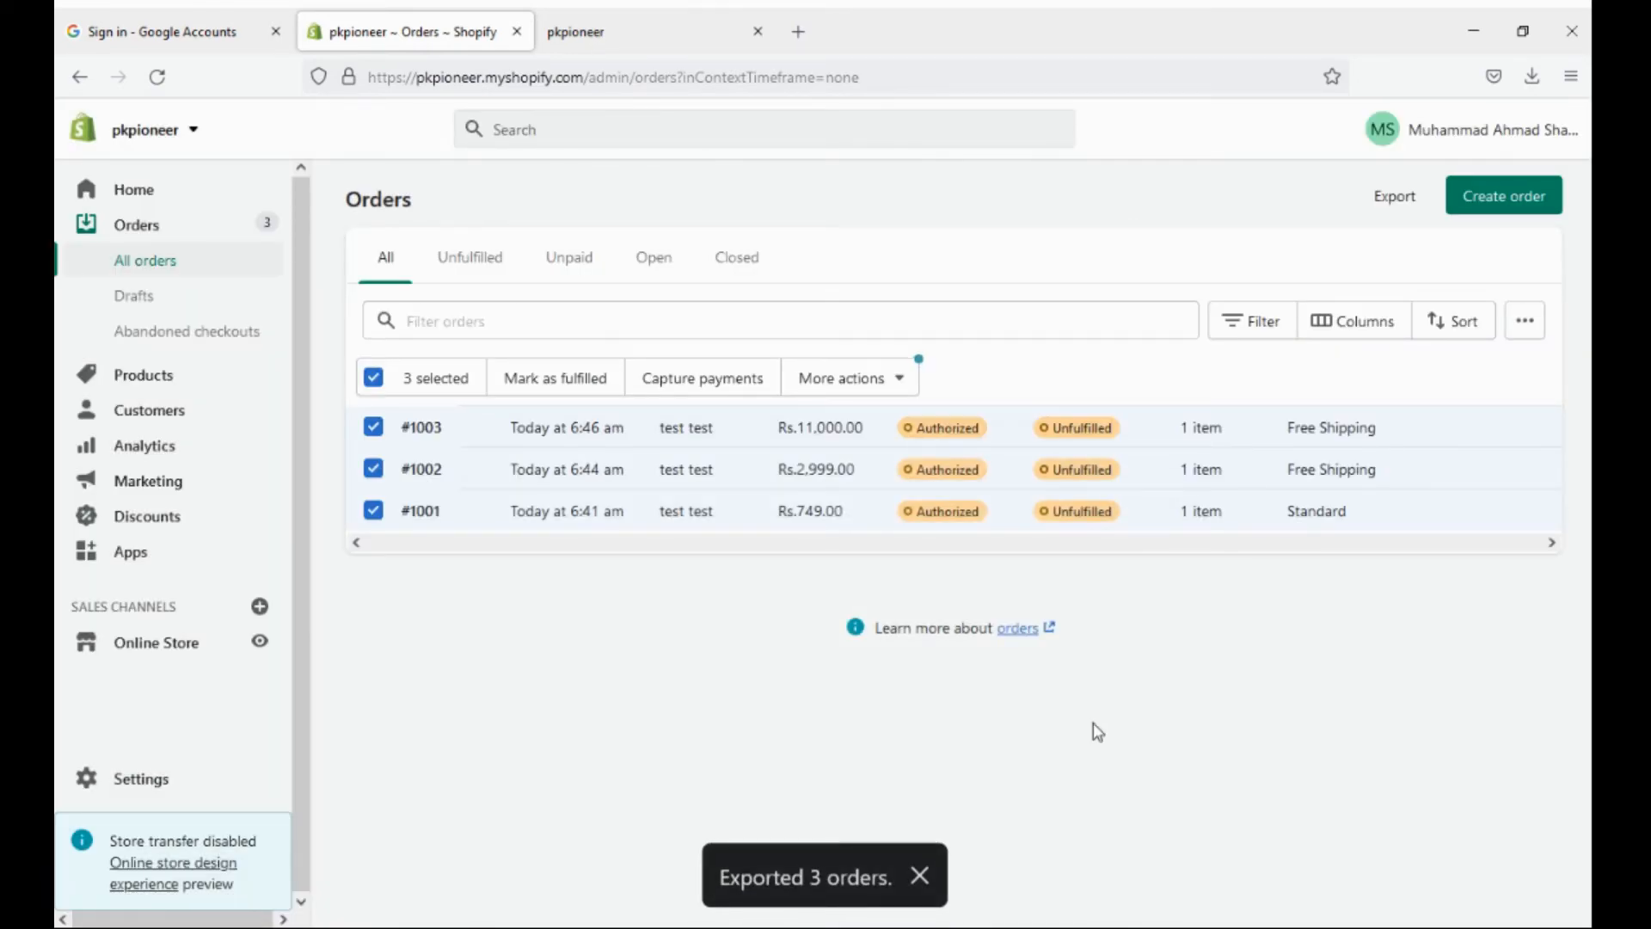
mouse_move(446, 702)
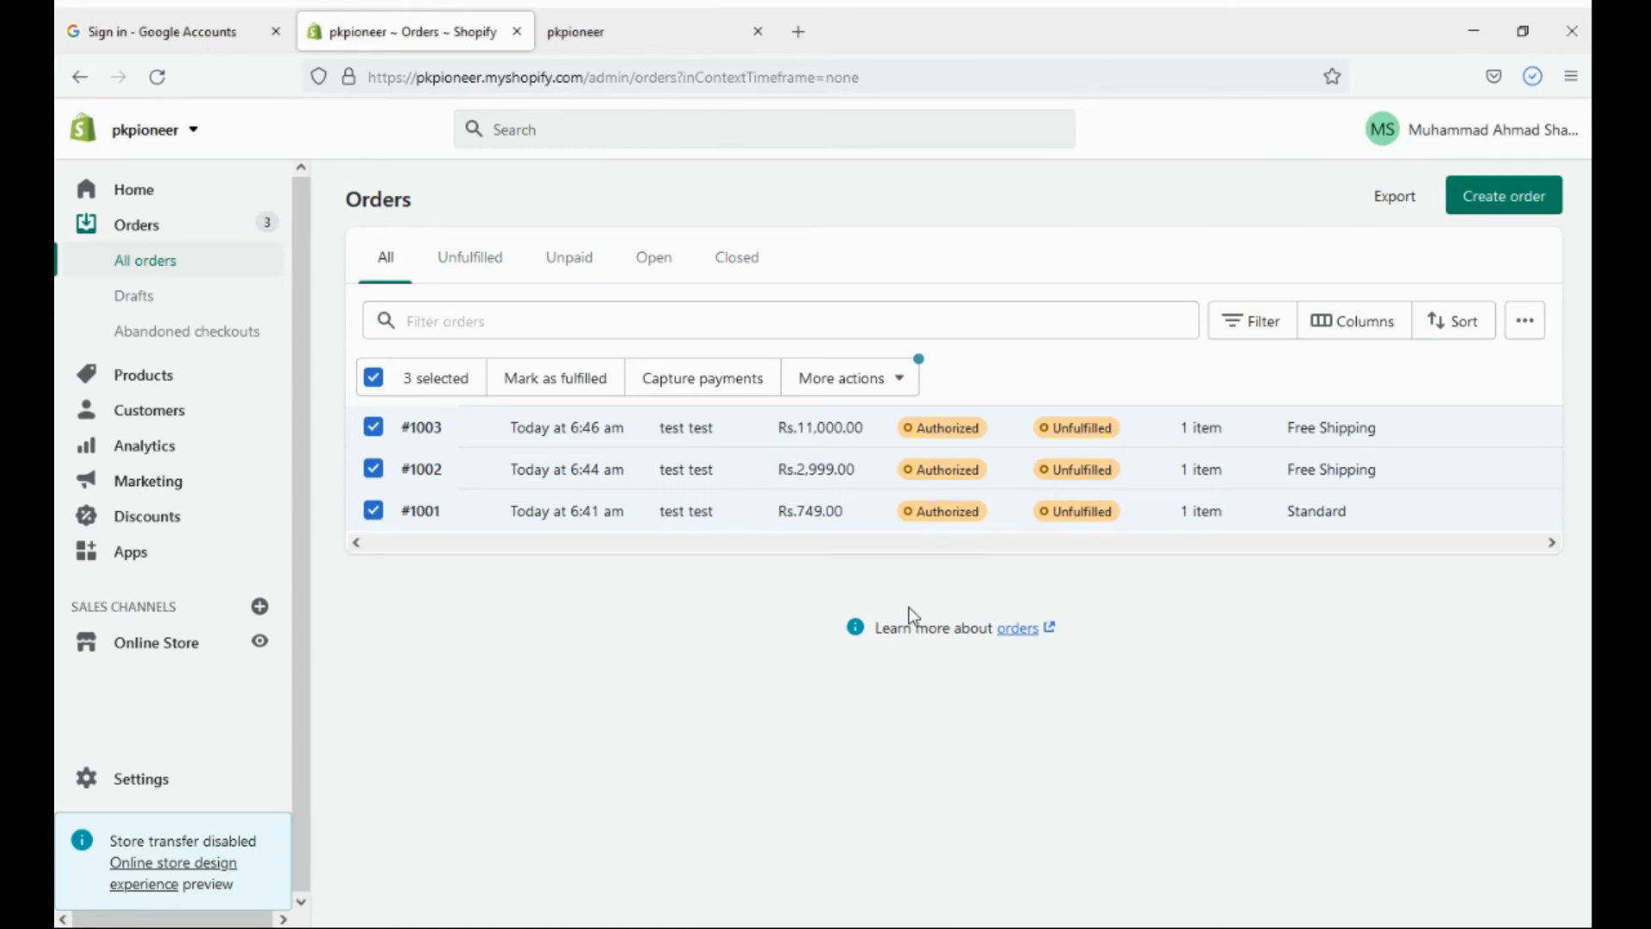
mouse_move(1288, 428)
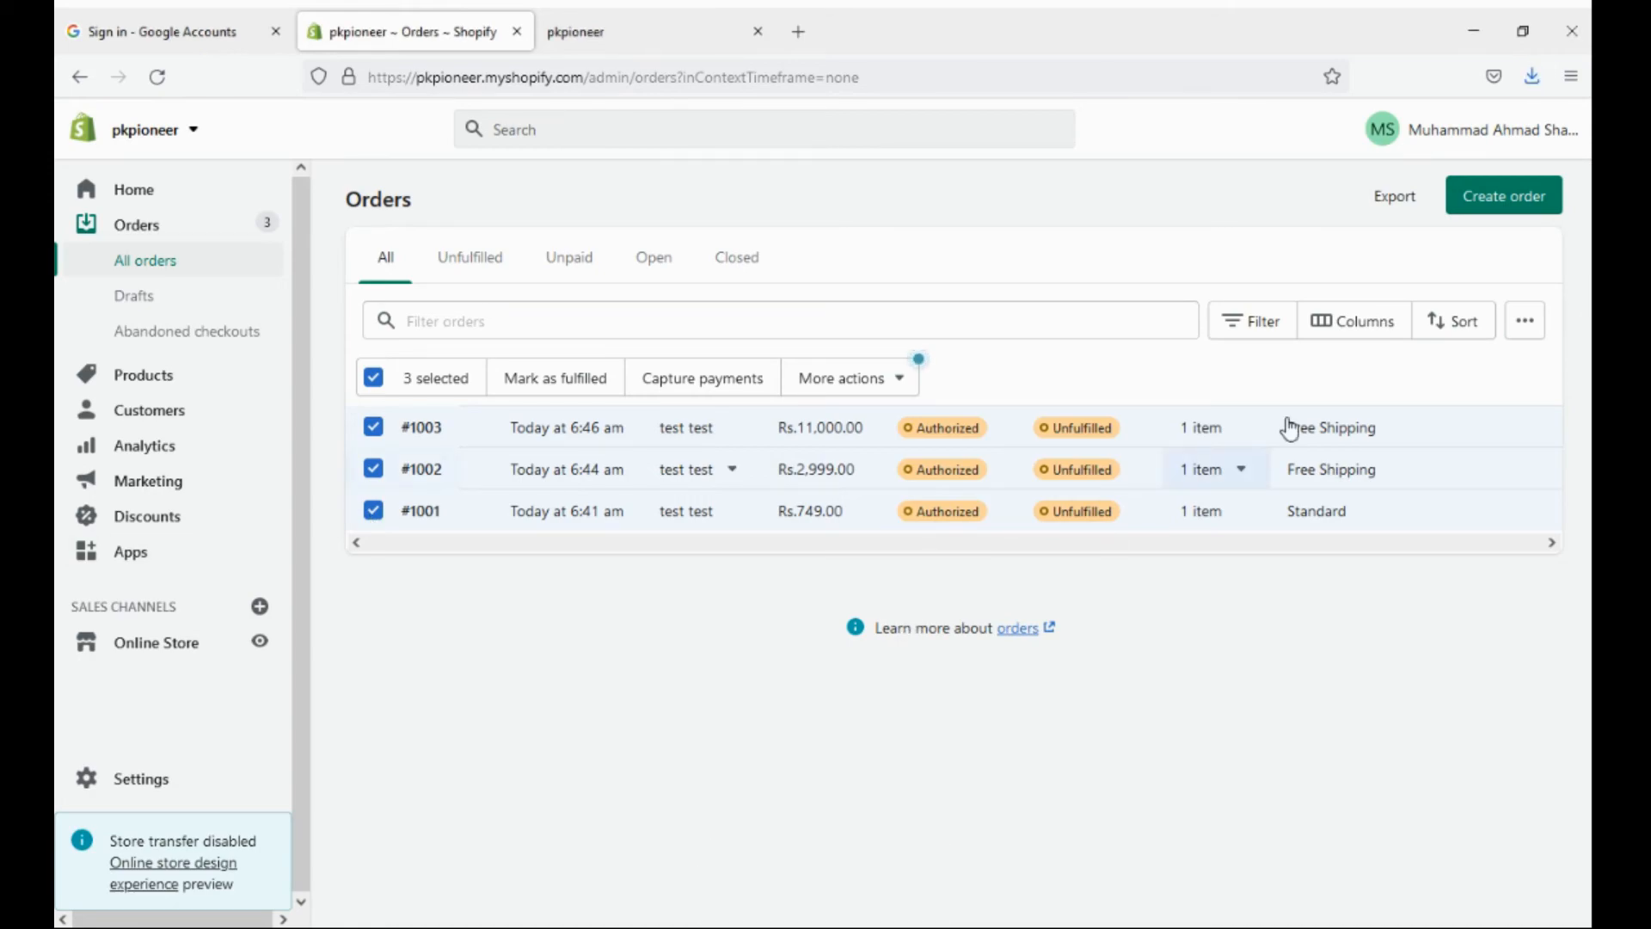